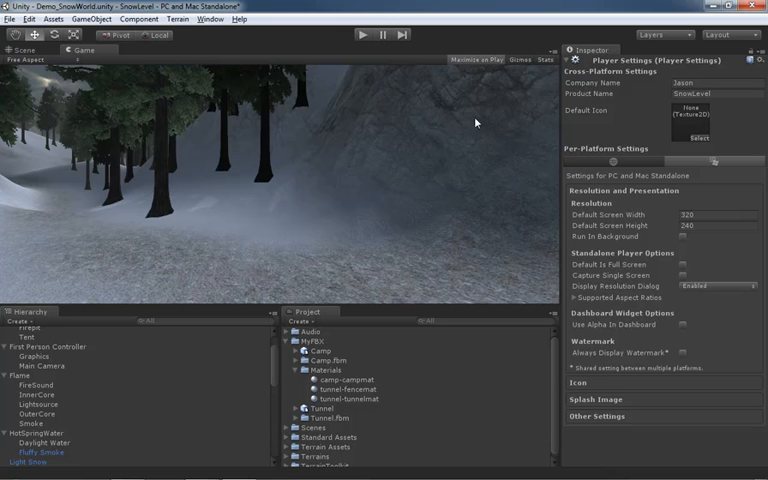
mouse_move(360, 42)
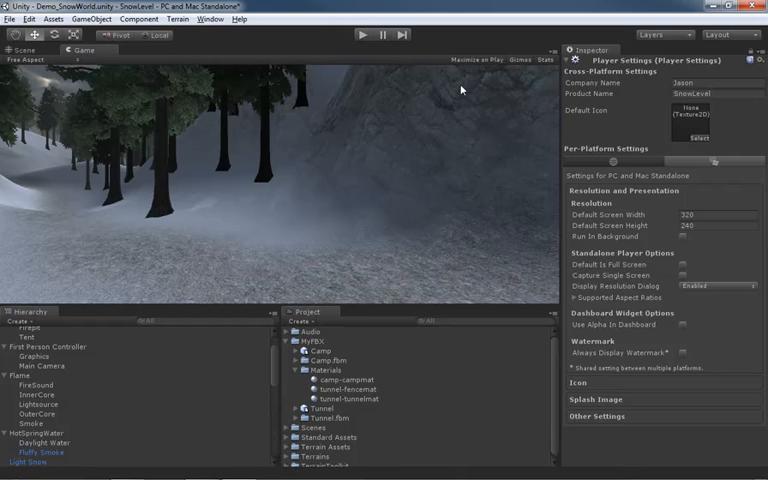
mouse_move(360, 36)
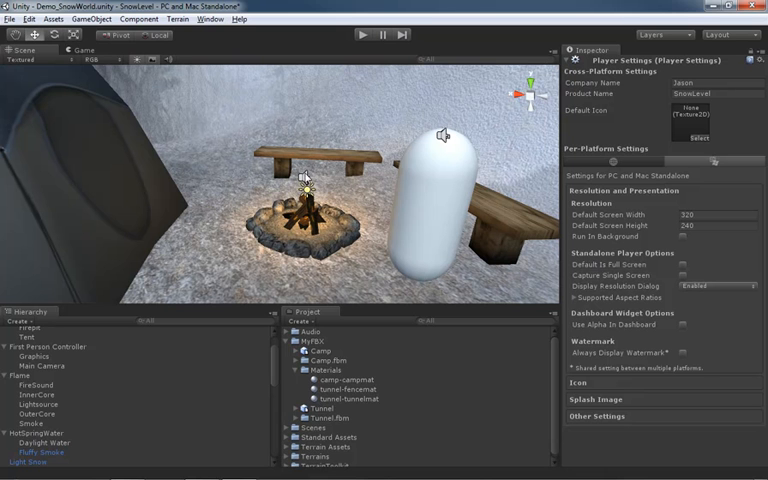
mouse_move(444, 138)
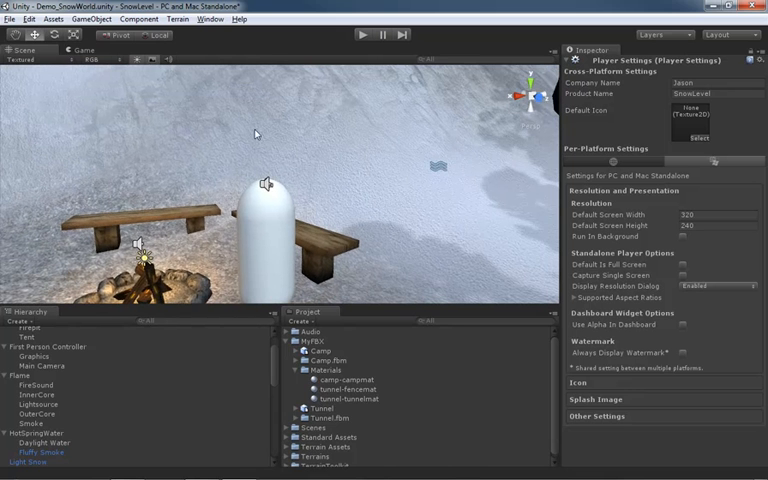
Step: Return to the Game view of the snowy forest level with its toolbar options
click(82, 50)
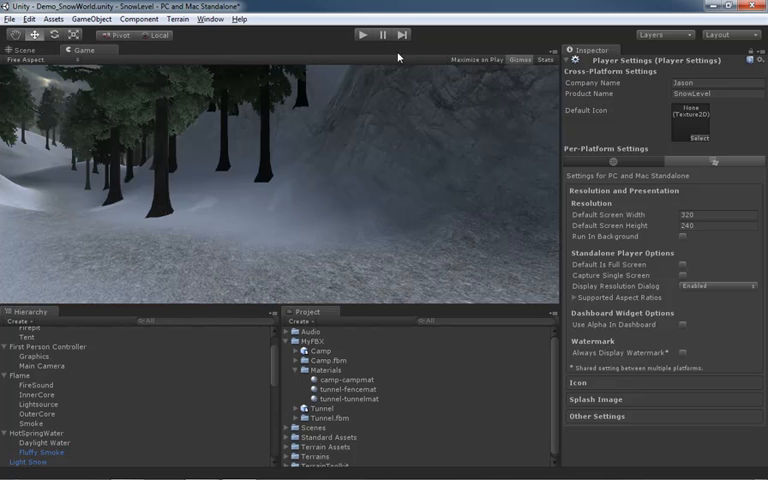
click(358, 34)
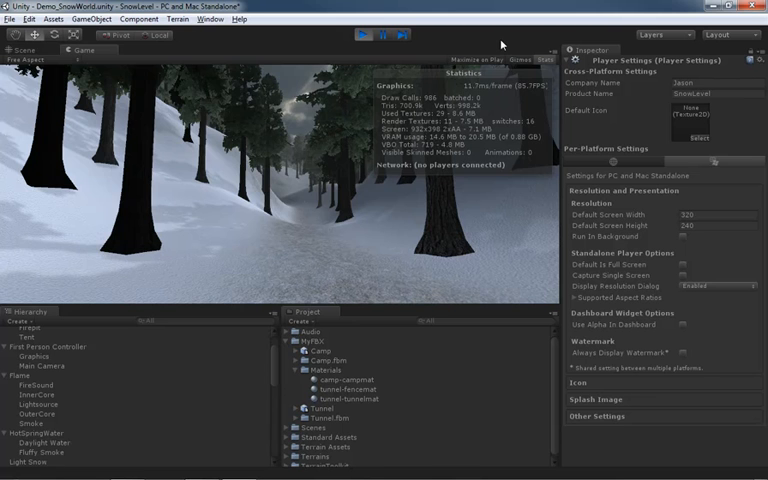
Step: Run the level in the Game view with the Stats rendering overlay displayed
click(360, 36)
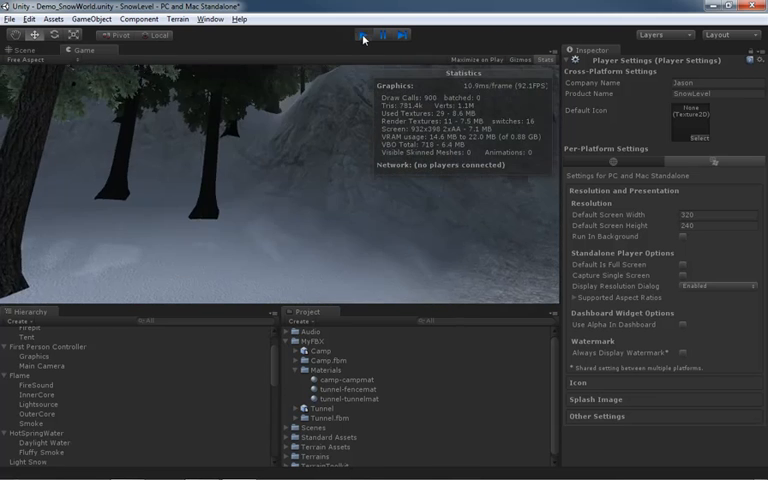